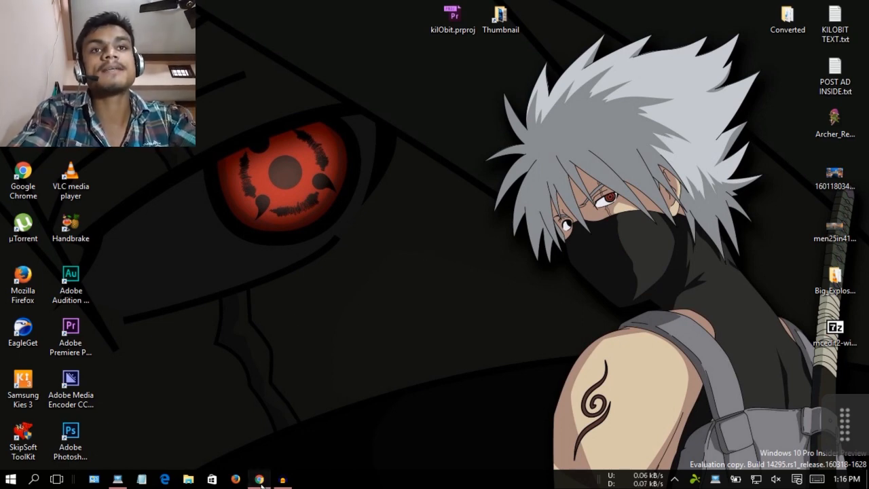
- Leave the Amazon eero Home WiFi listing and return to the Windows desktop
{"action": "left_click", "coordinate": [258, 480]}
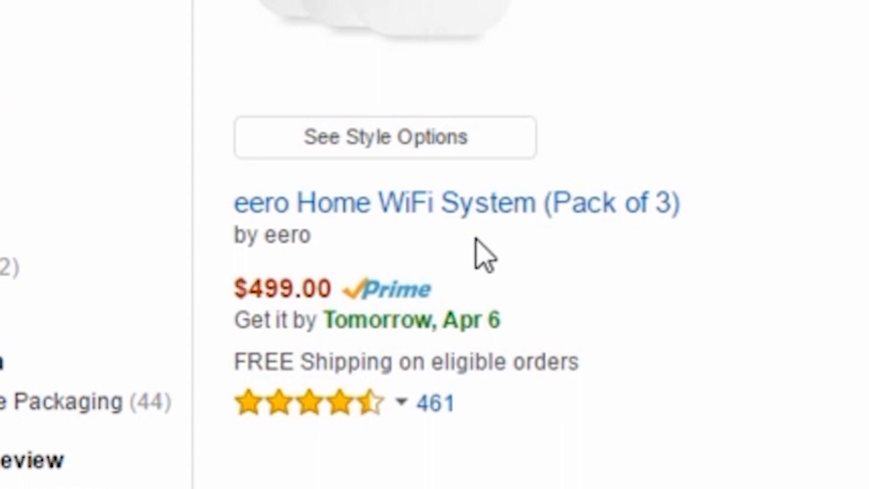
{"action": "mouse_move", "coordinate": [682, 255]}
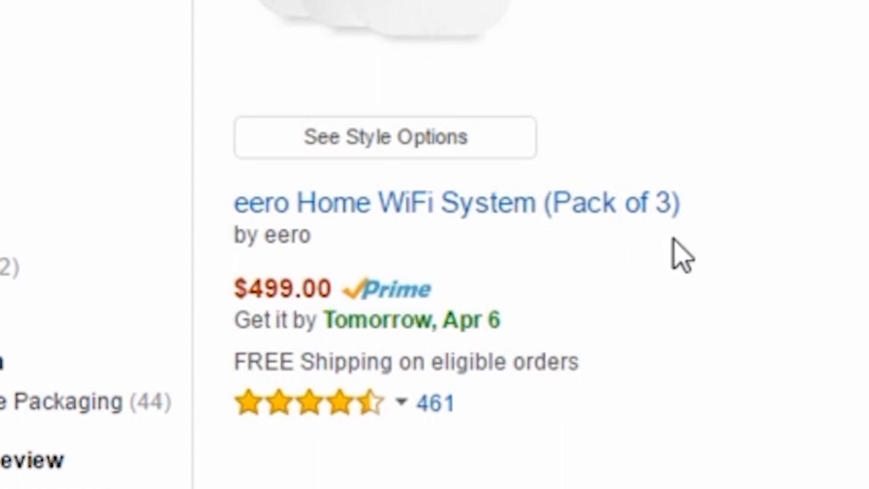
{"action": "mouse_move", "coordinate": [766, 351]}
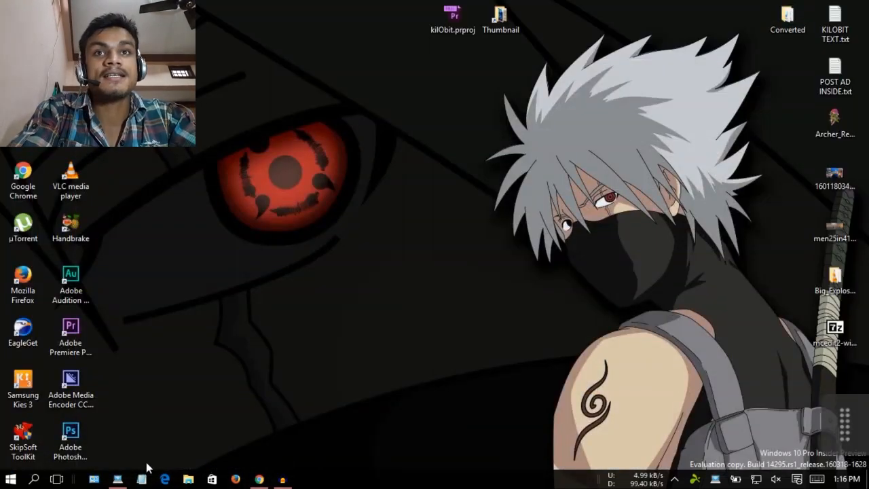
- Bring up the running Hotspoter window and select the connected Android devices in its users list
{"action": "left_click", "coordinate": [117, 479]}
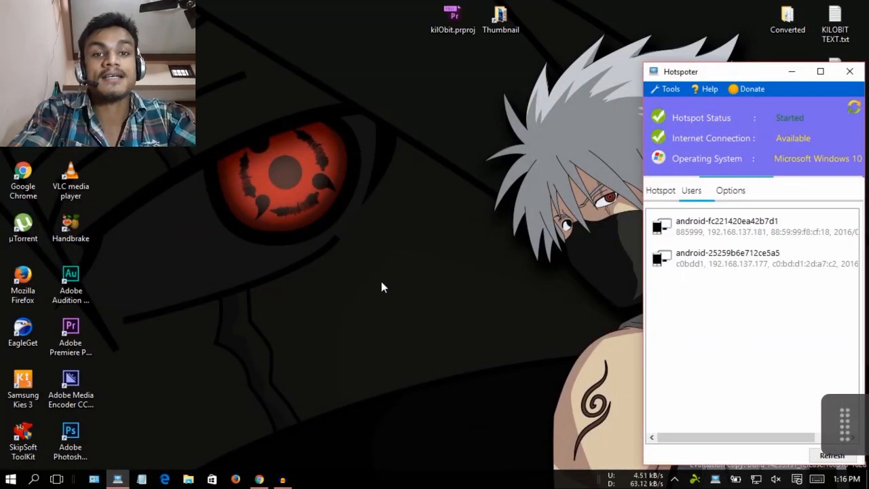
{"action": "mouse_move", "coordinate": [429, 256]}
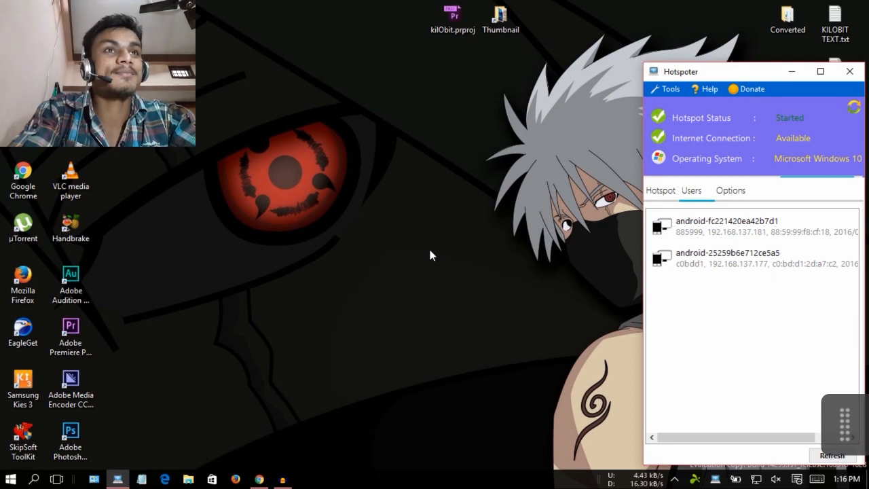
{"action": "left_click", "coordinate": [727, 226]}
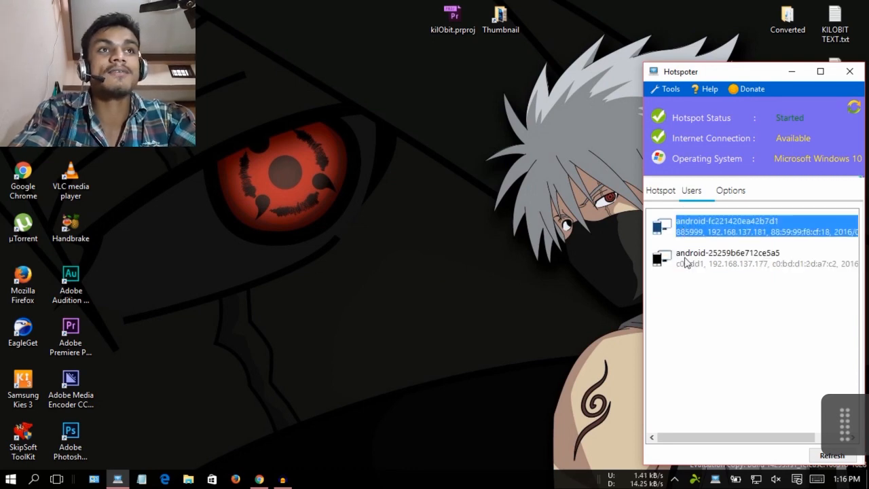
{"action": "left_click", "coordinate": [727, 258]}
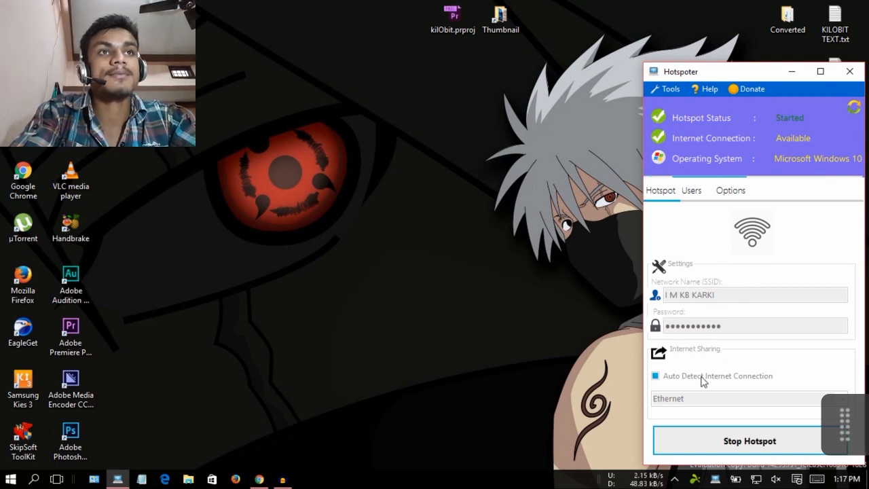
- Return from hotspot settings to the Users list showing both Android devices
{"action": "left_click", "coordinate": [692, 190]}
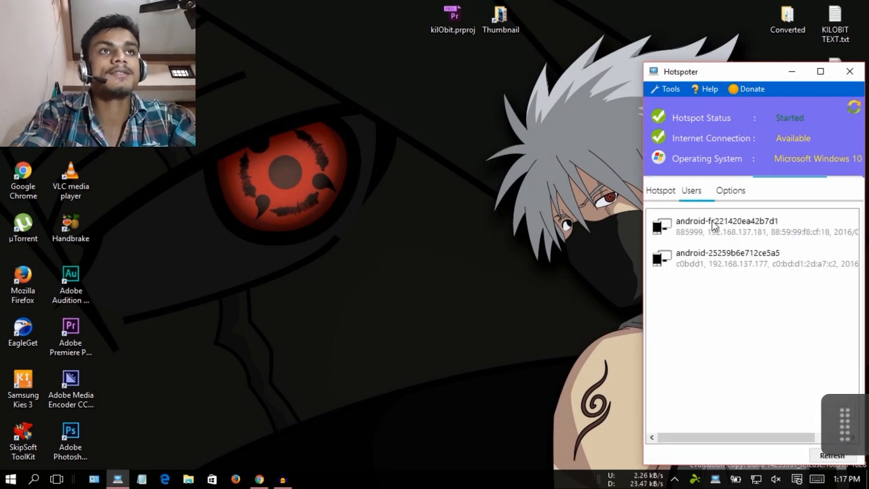